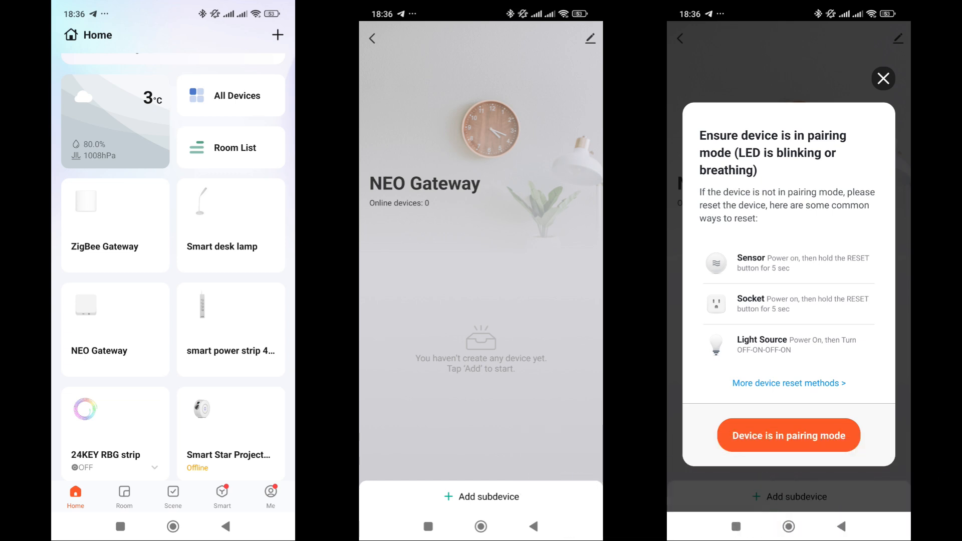
Step: Pair the Smart Switch Module as a Zigbee subdevice of the NEO Gateway
click(789, 434)
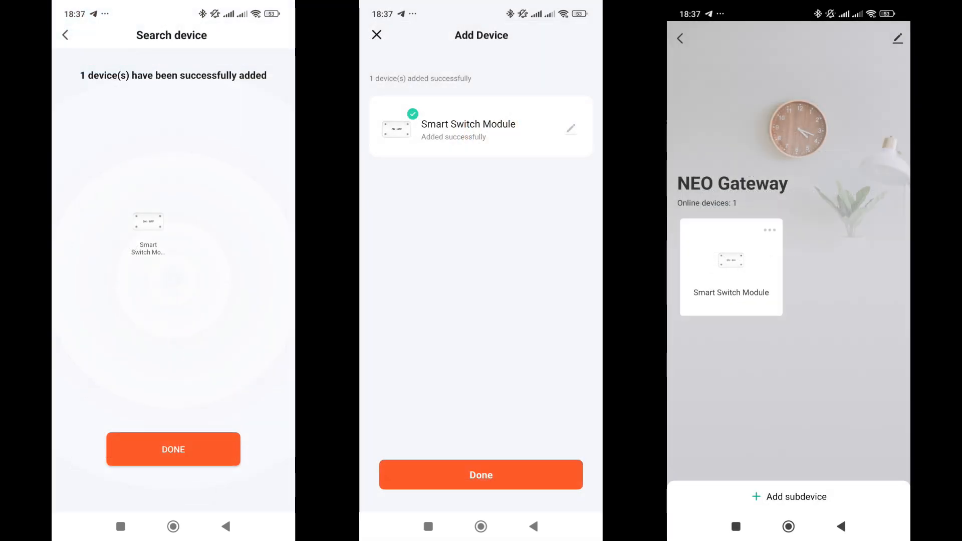